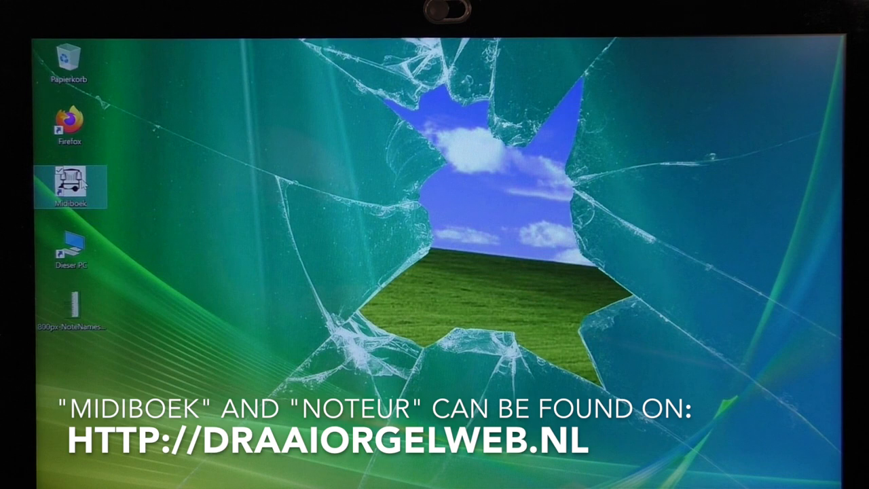
{"action": "mouse_move", "coordinate": [71, 183]}
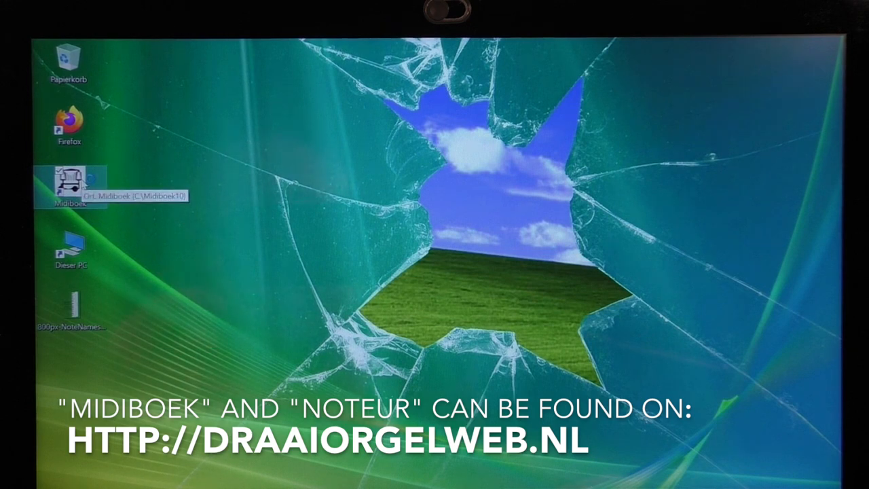
- Launch Midiboek for Windows from its desktop icon
{"action": "double_click", "coordinate": [70, 184]}
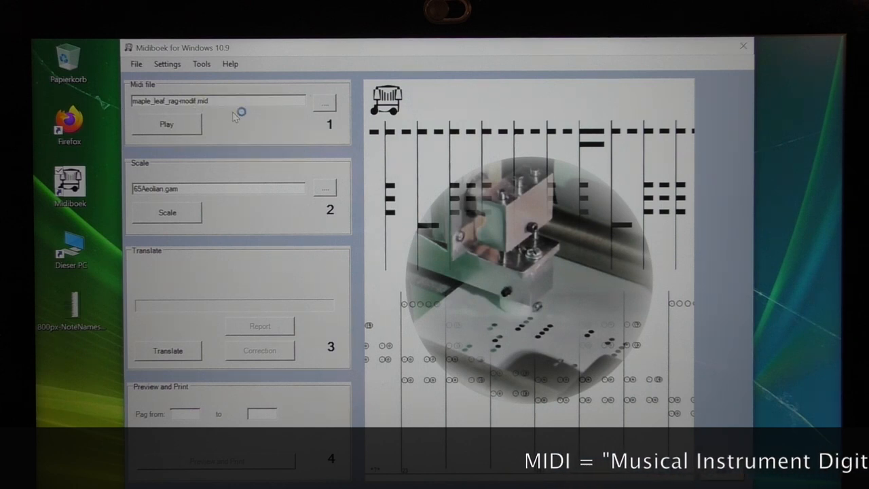
{"action": "mouse_move", "coordinate": [237, 109]}
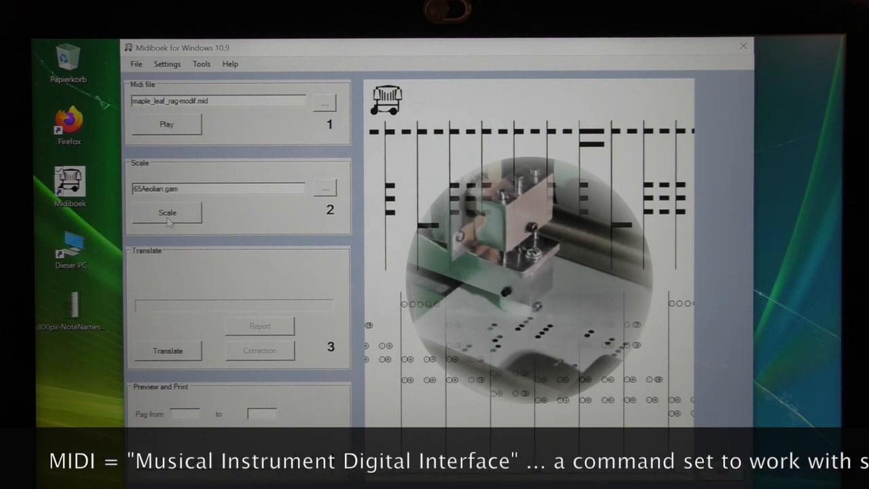
{"action": "mouse_move", "coordinate": [197, 233]}
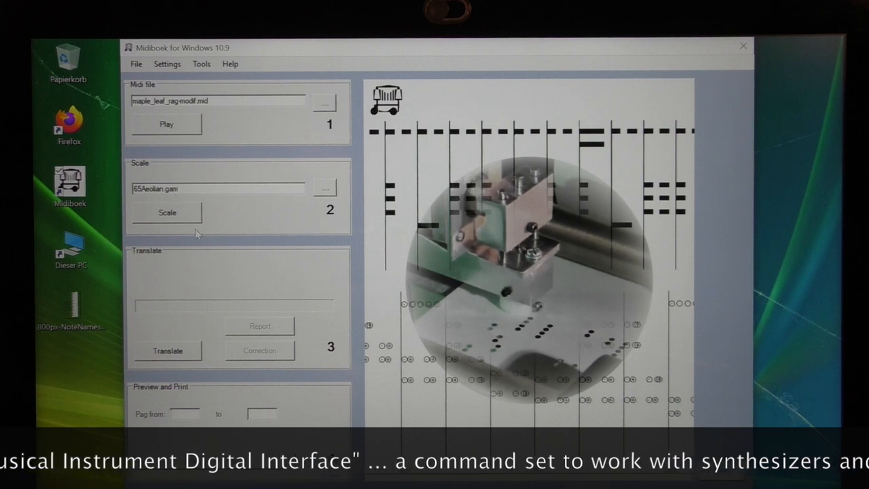
{"action": "mouse_move", "coordinate": [197, 233]}
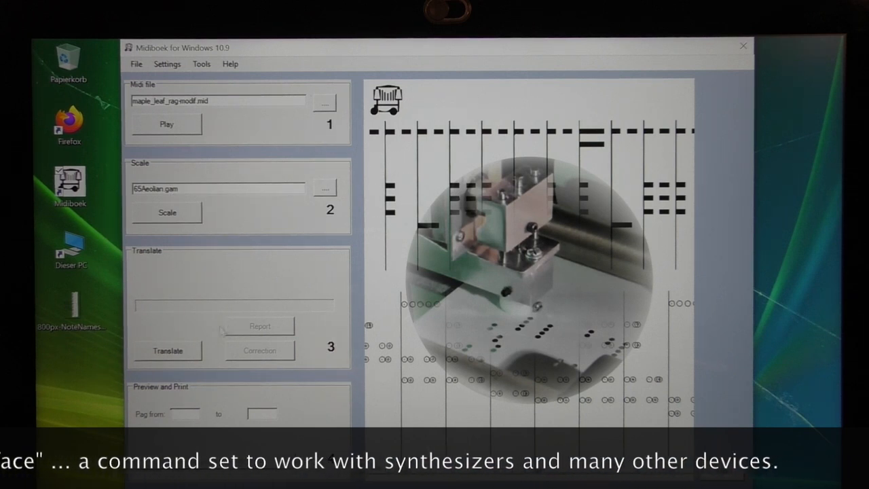
- Run Translate on maple_leaf_rag-modif.mid with 65Aeolian, producing roll pages 0 to 13
{"action": "left_click", "coordinate": [167, 351]}
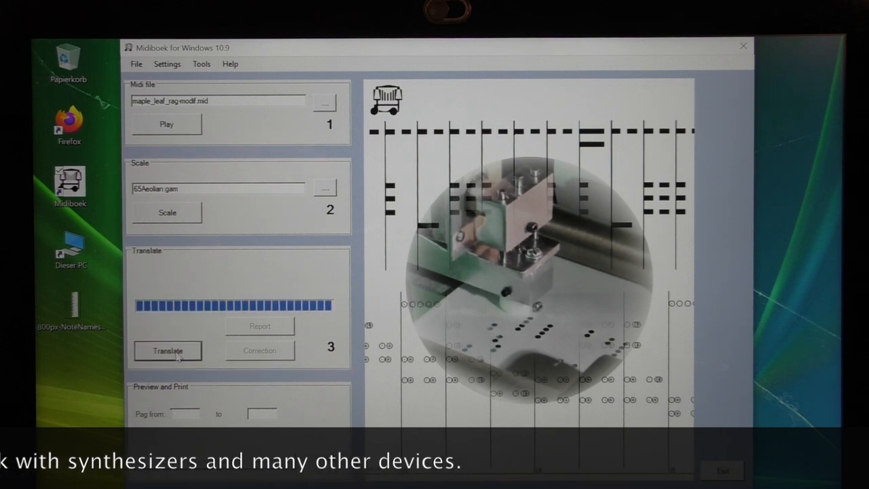
{"action": "left_click", "coordinate": [167, 350]}
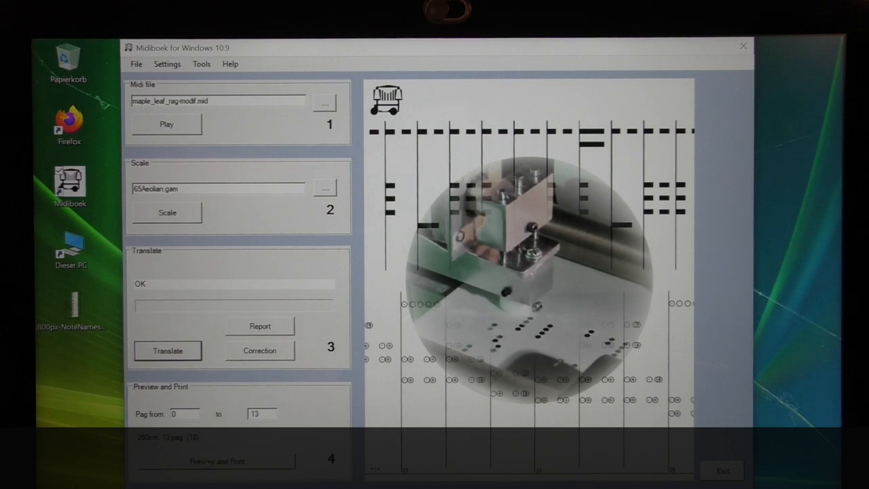
{"action": "left_click", "coordinate": [214, 460]}
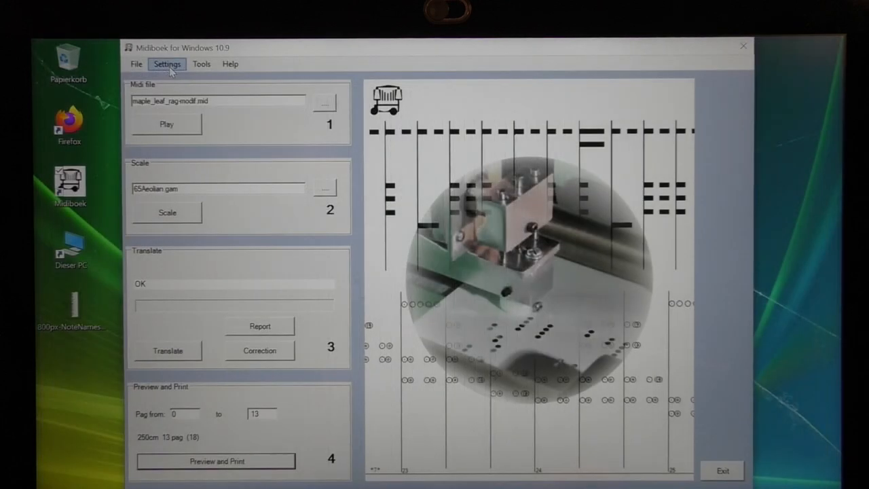
{"action": "mouse_move", "coordinate": [228, 138]}
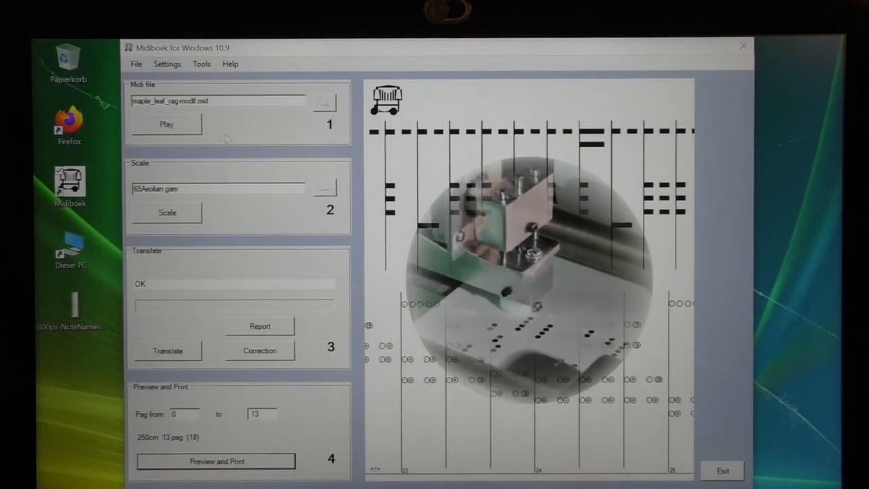
{"action": "mouse_move", "coordinate": [166, 125]}
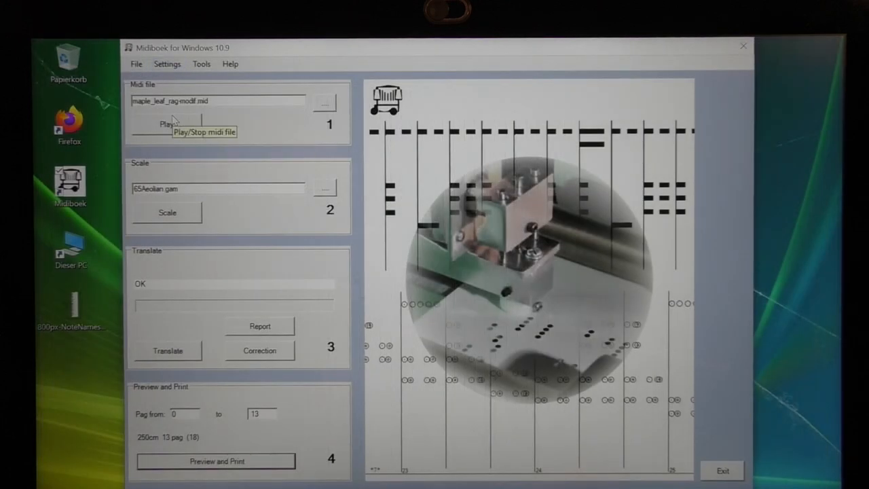
{"action": "mouse_move", "coordinate": [242, 121]}
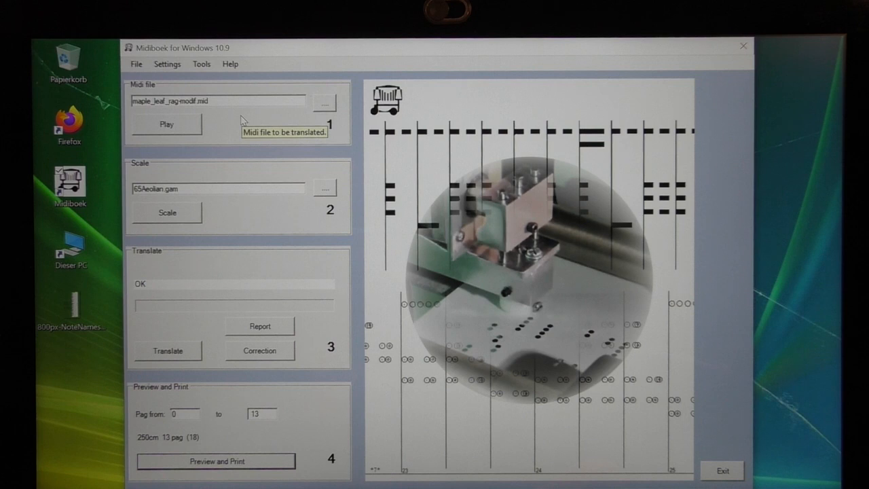
{"action": "mouse_move", "coordinate": [243, 120]}
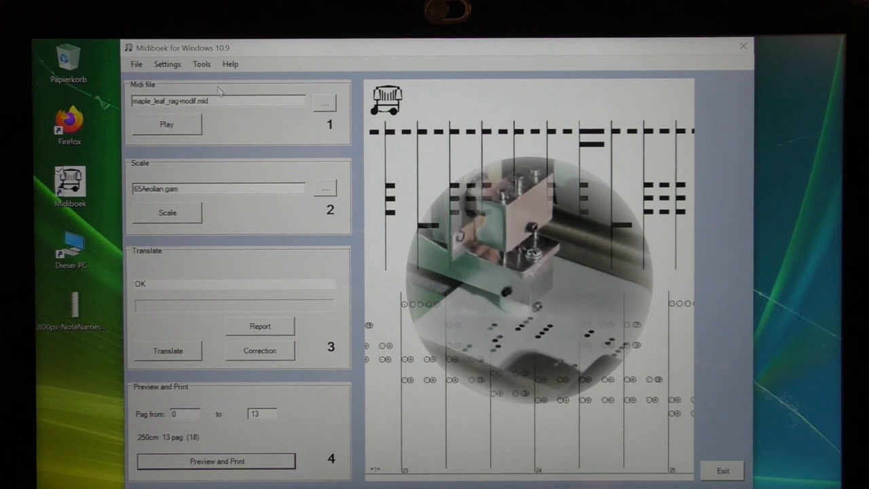
{"action": "mouse_move", "coordinate": [252, 125]}
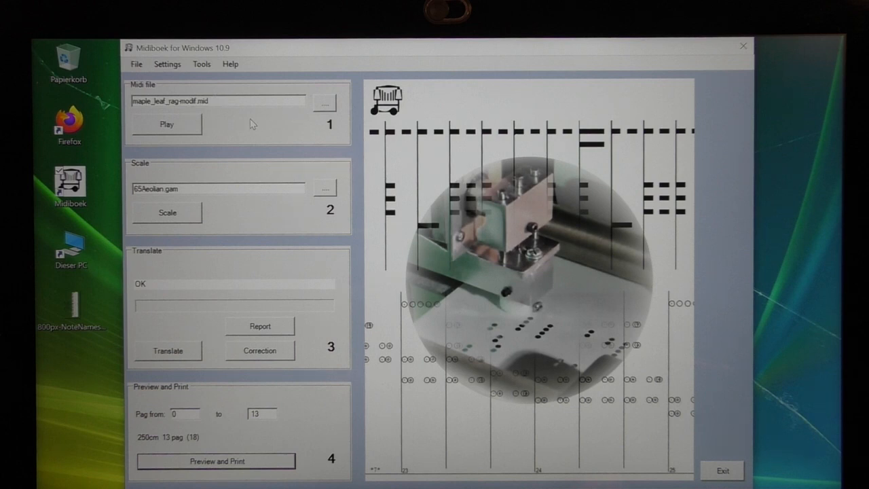
{"action": "mouse_move", "coordinate": [234, 144]}
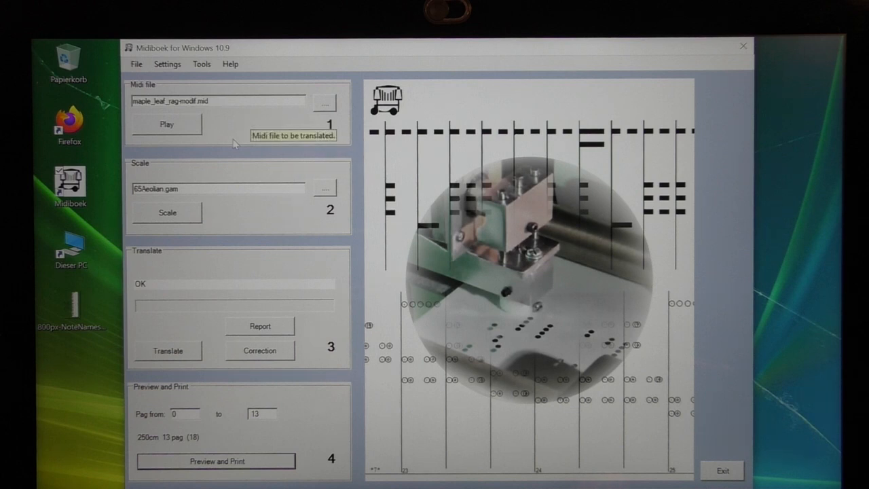
{"action": "mouse_move", "coordinate": [190, 217]}
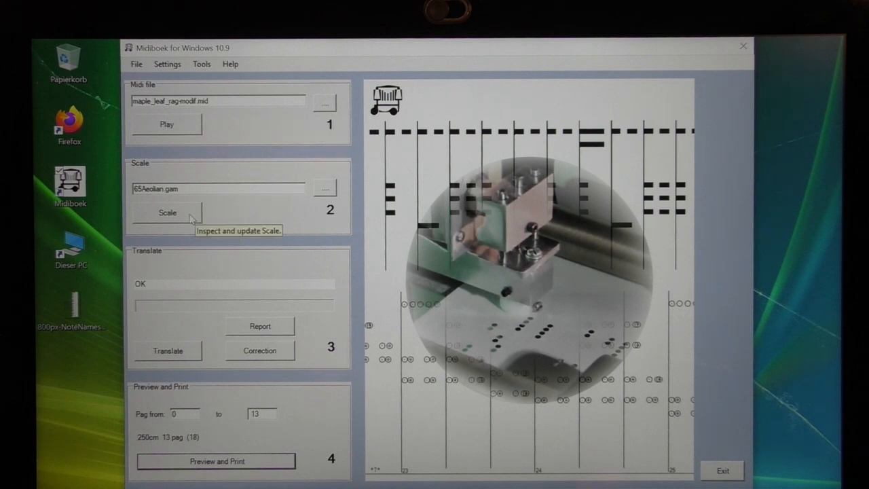
{"action": "left_click", "coordinate": [167, 212]}
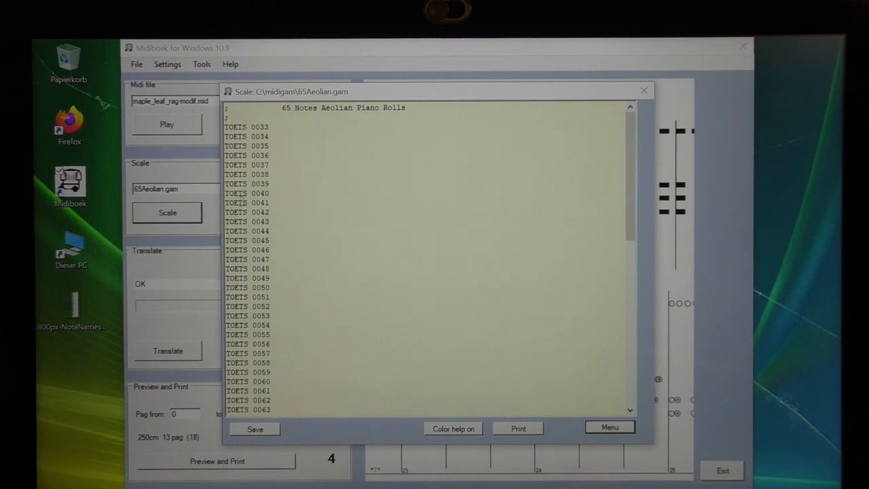
{"action": "mouse_move", "coordinate": [297, 138]}
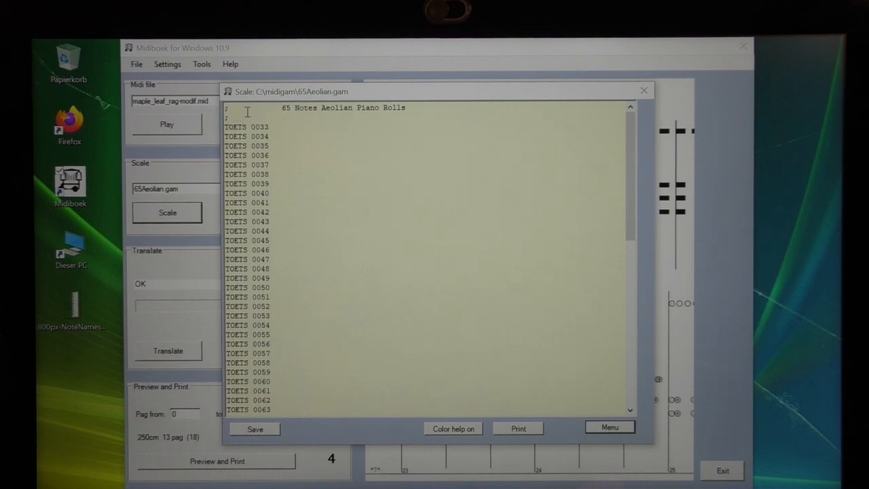
{"action": "mouse_move", "coordinate": [437, 115]}
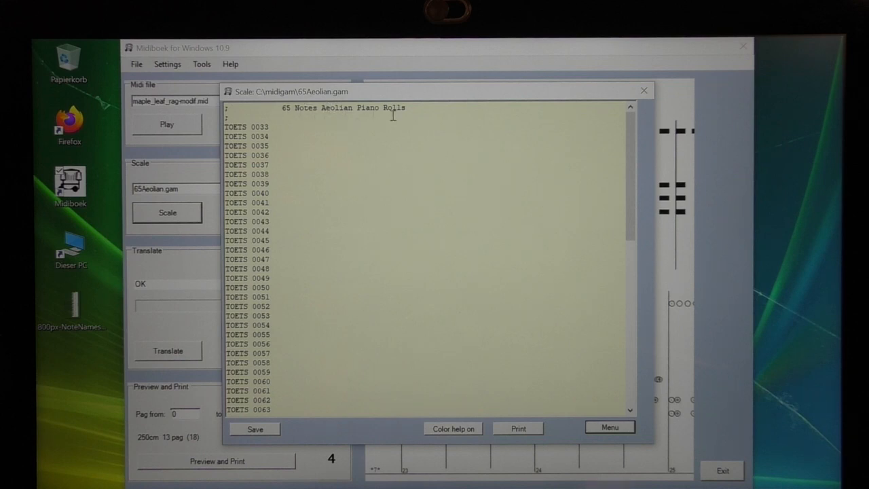
{"action": "mouse_move", "coordinate": [332, 166]}
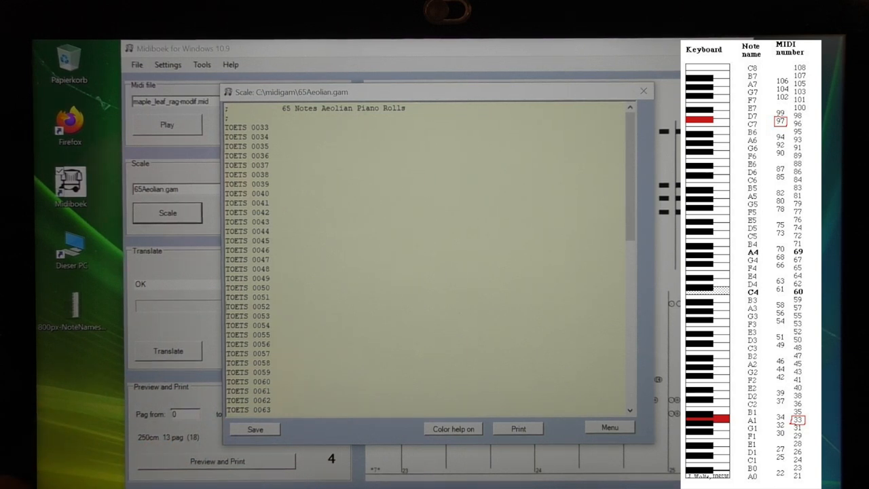
- Scroll the 65Aeolian scale file down to the KLAVP Number of Keys line showing 65 keys
{"action": "scroll", "scroll_direction": "down", "scroll_amount": 3}
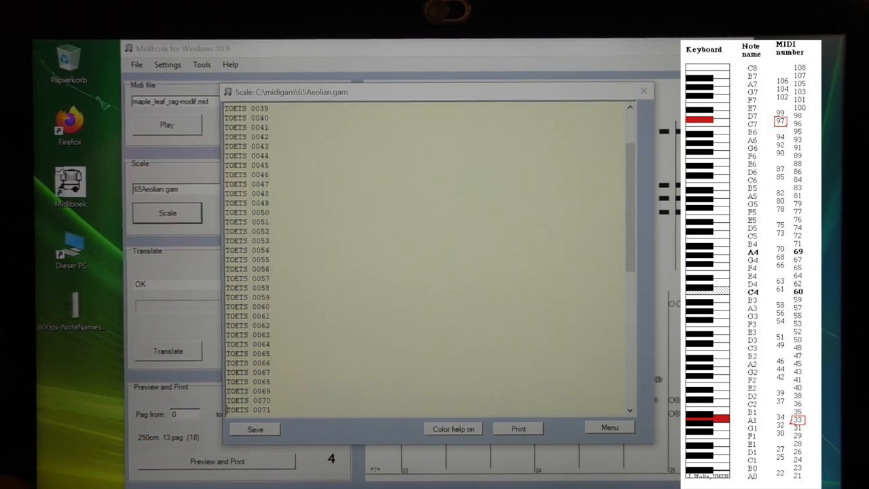
{"action": "scroll", "scroll_direction": "down", "scroll_amount": 3}
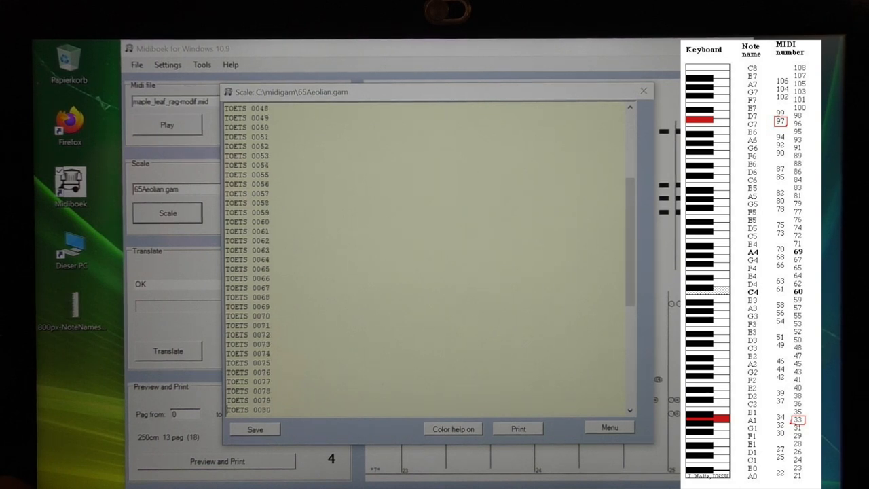
{"action": "scroll", "scroll_direction": "down", "scroll_amount": 3}
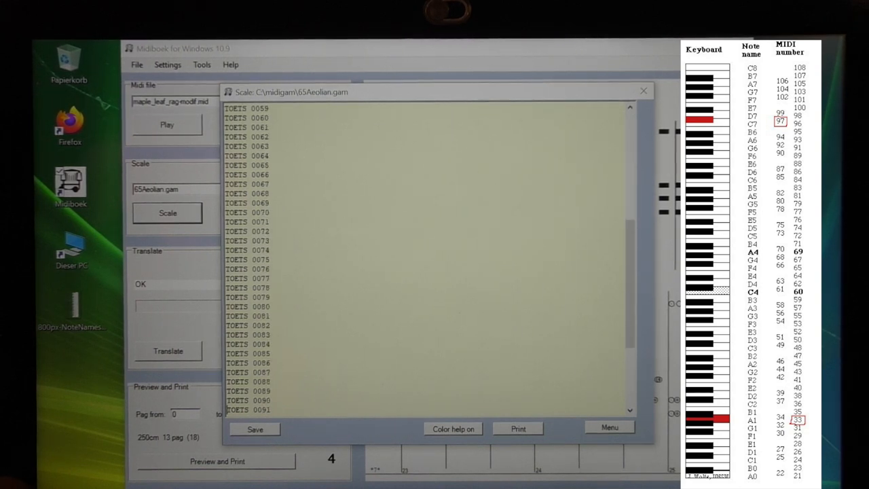
{"action": "scroll", "scroll_direction": "down", "scroll_amount": 3}
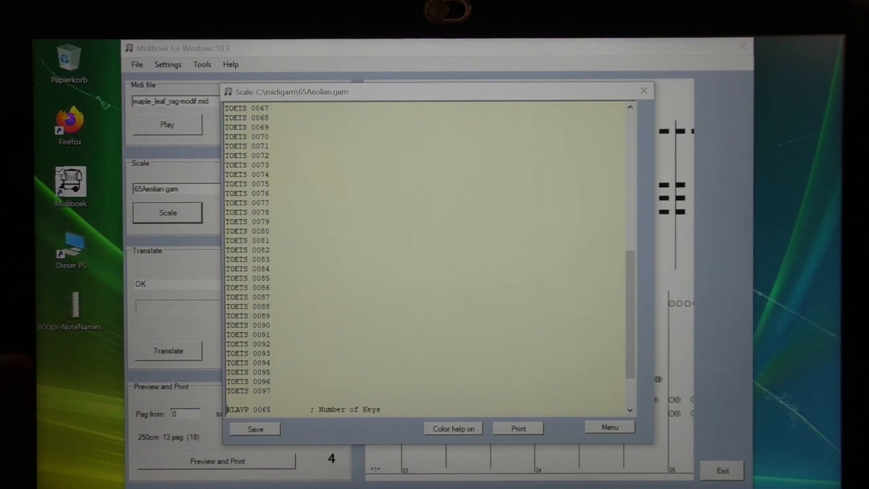
{"action": "mouse_move", "coordinate": [40, 393]}
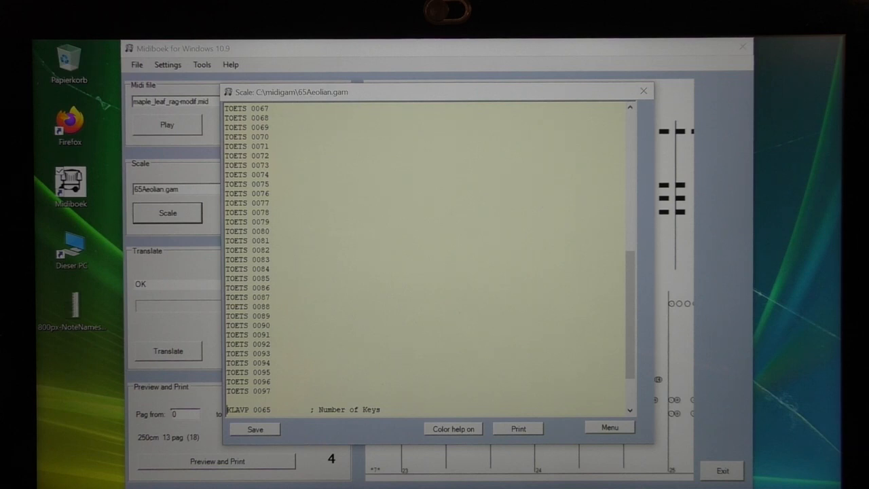
{"action": "scroll", "scroll_direction": "down", "scroll_amount": 3}
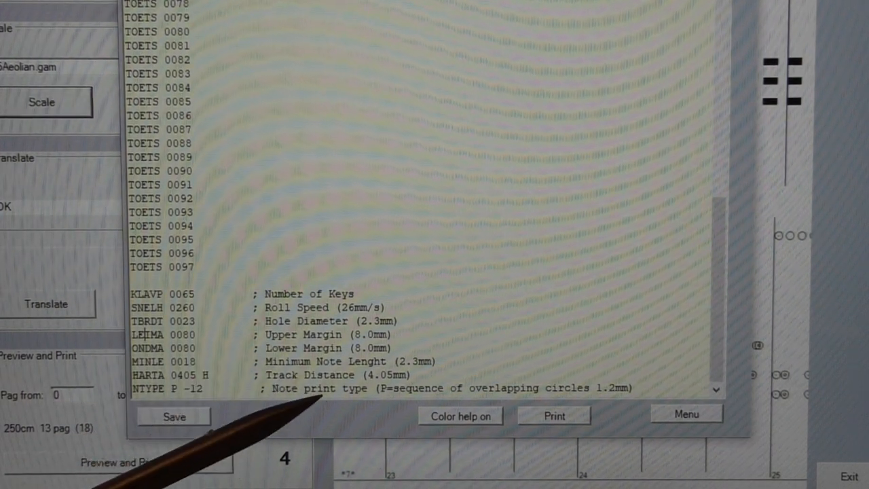
{"action": "mouse_move", "coordinate": [306, 421]}
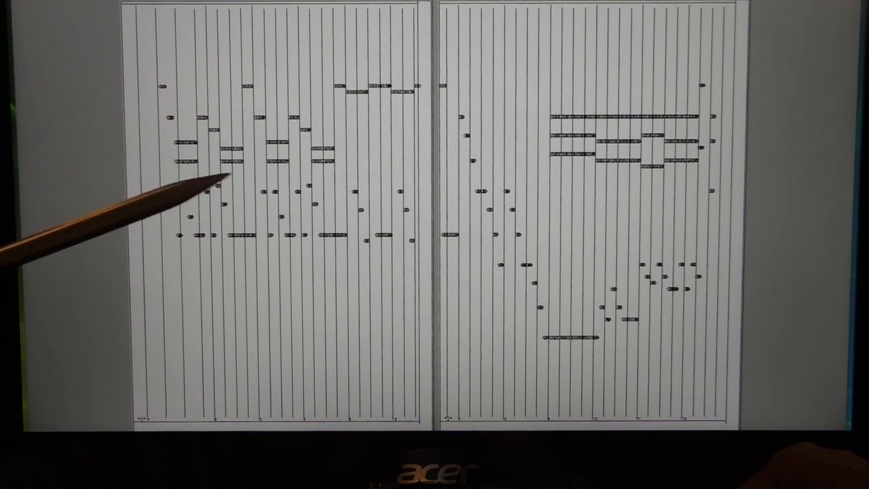
{"action": "mouse_move", "coordinate": [299, 244]}
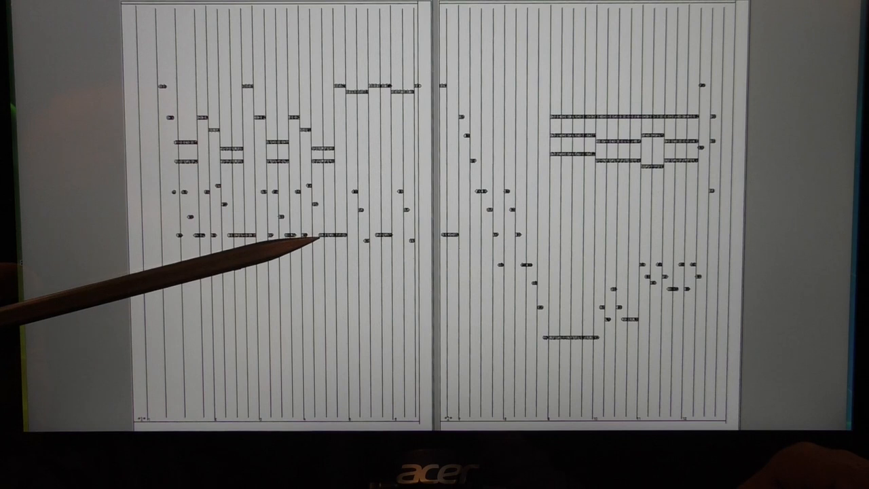
{"action": "mouse_move", "coordinate": [346, 247]}
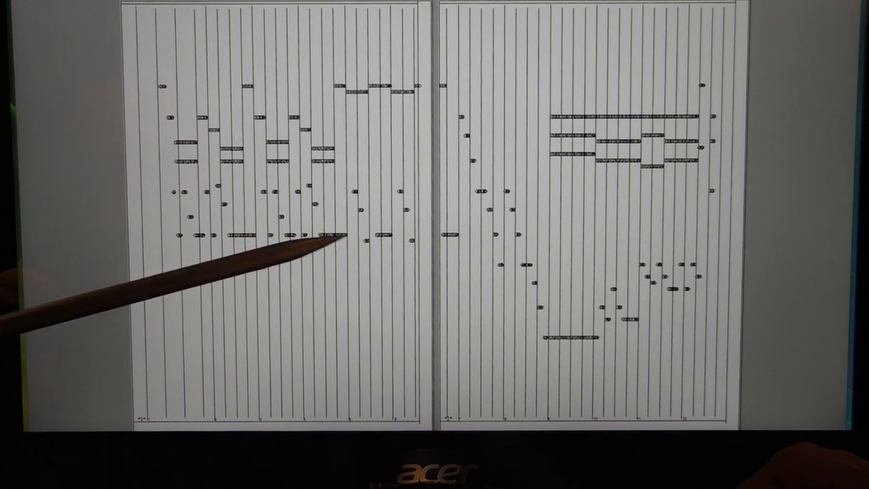
{"action": "mouse_move", "coordinate": [333, 243]}
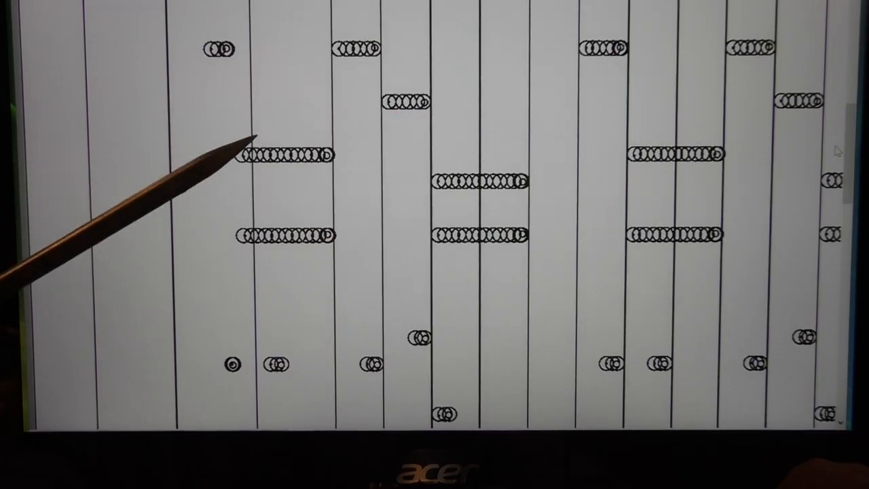
{"action": "mouse_move", "coordinate": [305, 166]}
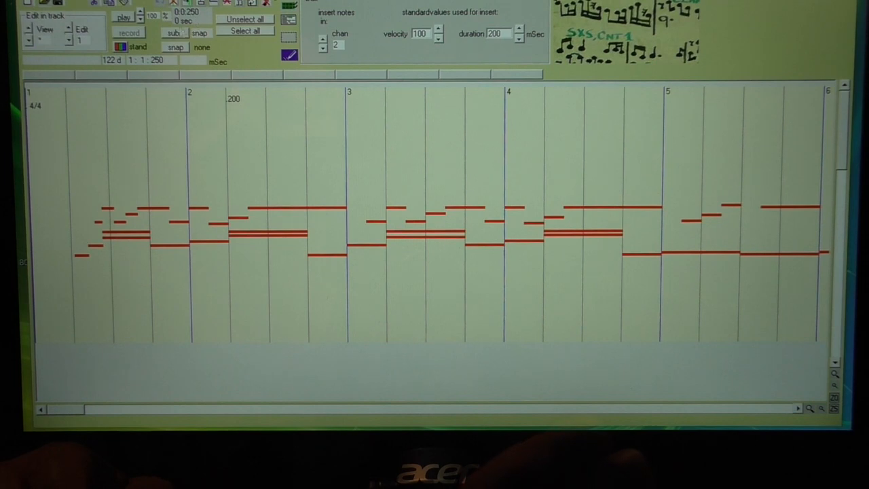
{"action": "left_click", "coordinate": [125, 17]}
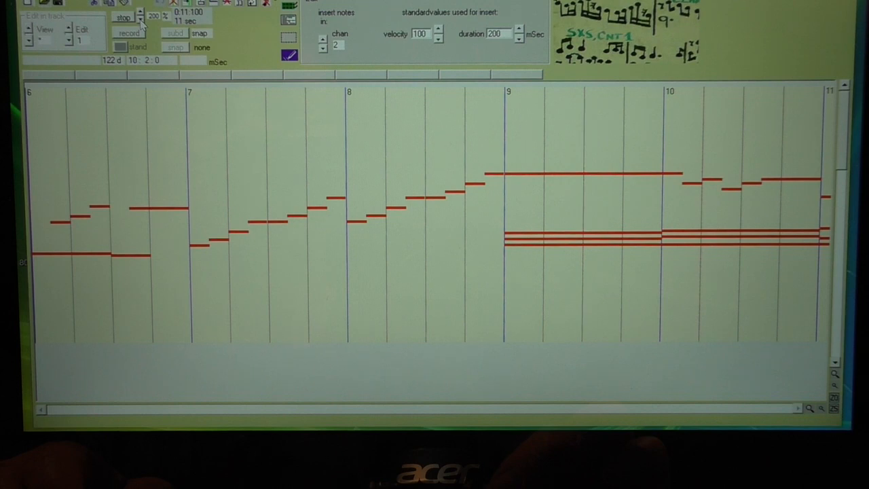
{"action": "scroll", "scroll_direction": "right", "scroll_amount": 3}
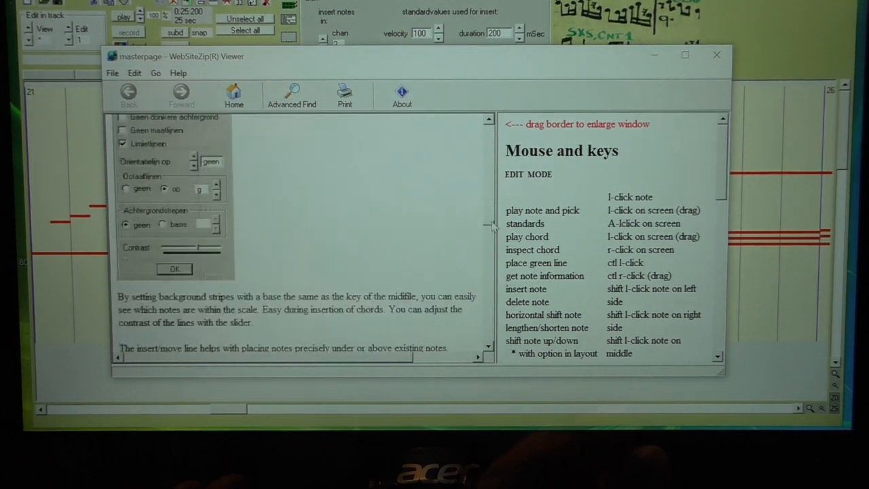
- Scroll through the Mouse and keys help page, then close the help viewer
{"action": "scroll", "scroll_direction": "down", "scroll_amount": 3}
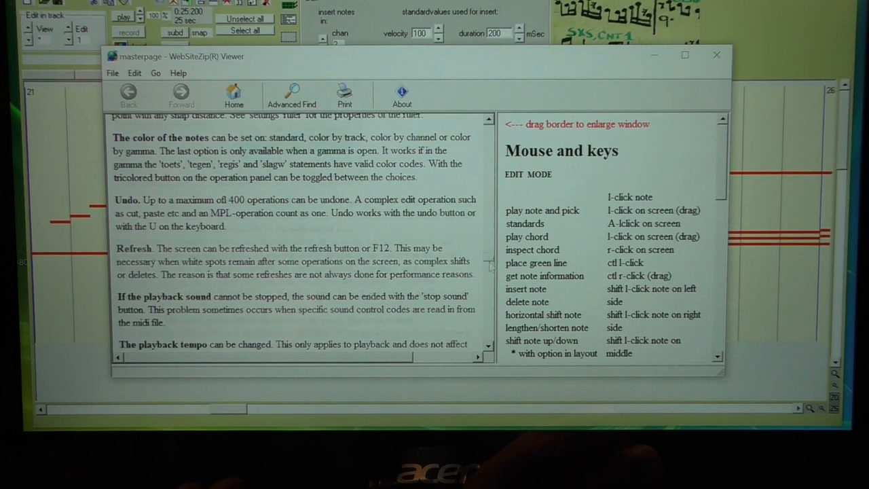
{"action": "scroll", "scroll_direction": "up", "scroll_amount": 3}
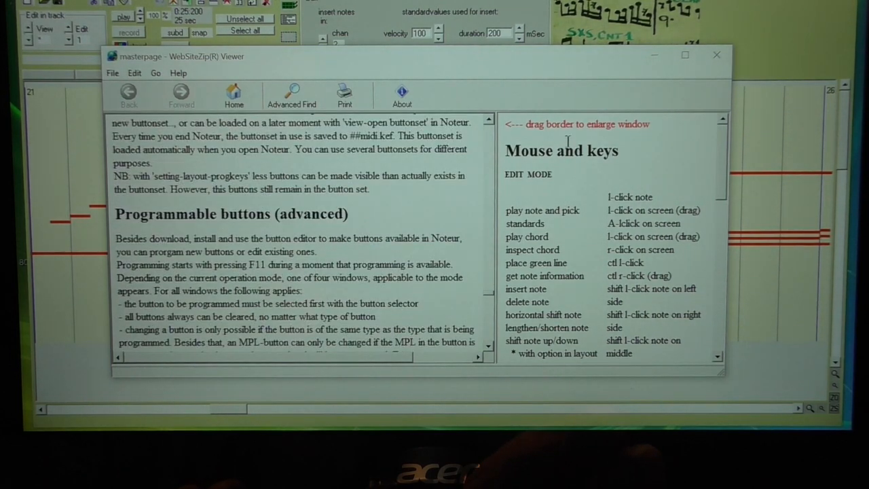
{"action": "left_click", "coordinate": [717, 55]}
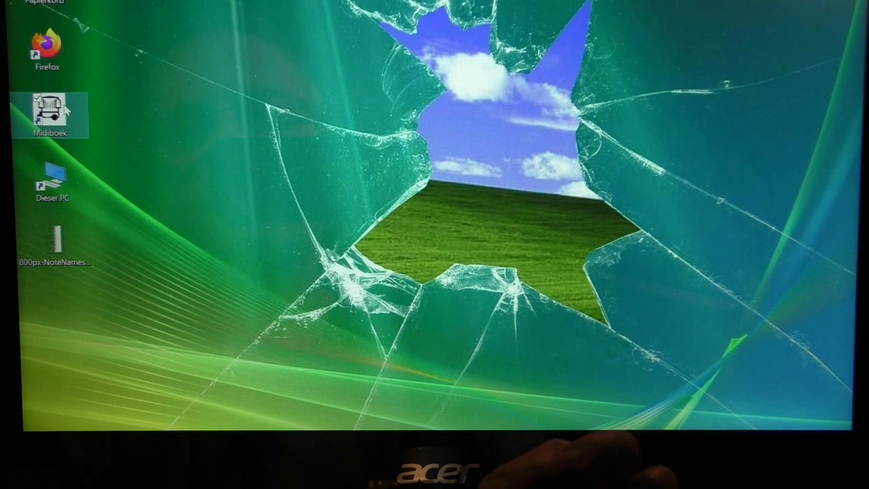
- Attempt a second Midiboek launch and dismiss the 'already running' warning with OK
{"action": "double_click", "coordinate": [51, 115]}
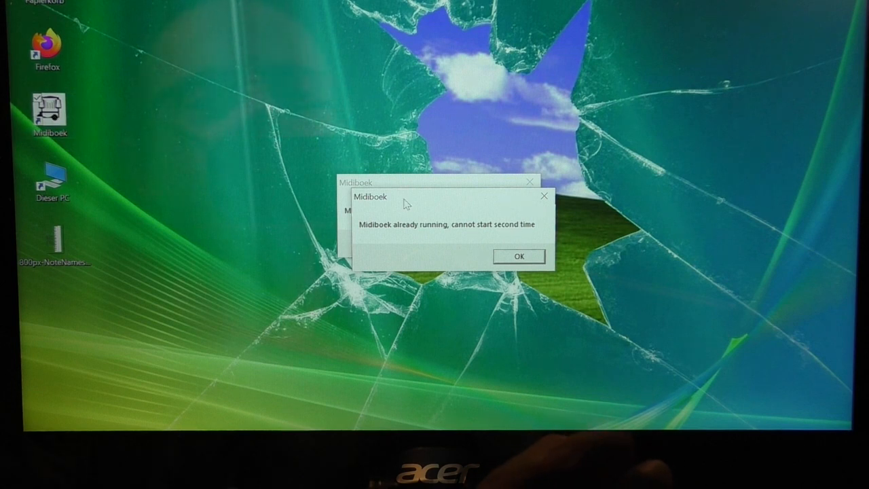
{"action": "left_click", "coordinate": [518, 255]}
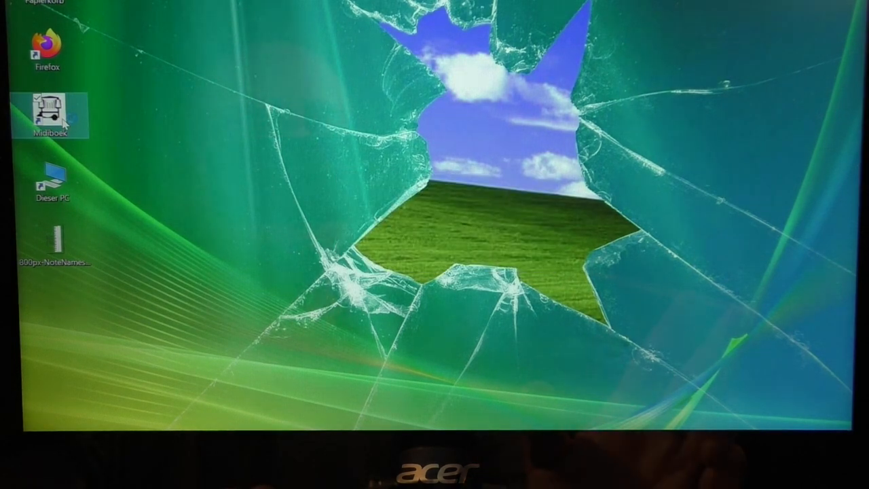
- Bring the Midiboek main window back with maple leaf rag and 65Aeolian loaded
{"action": "double_click", "coordinate": [47, 115]}
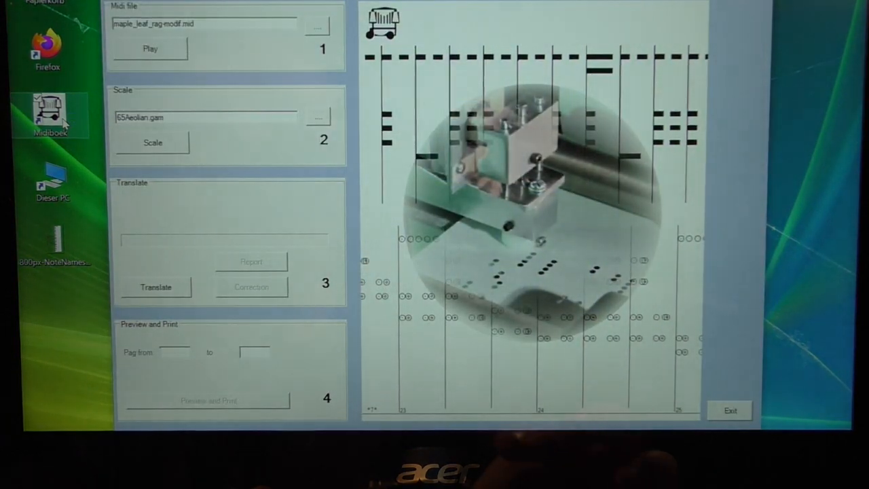
{"action": "mouse_move", "coordinate": [163, 147]}
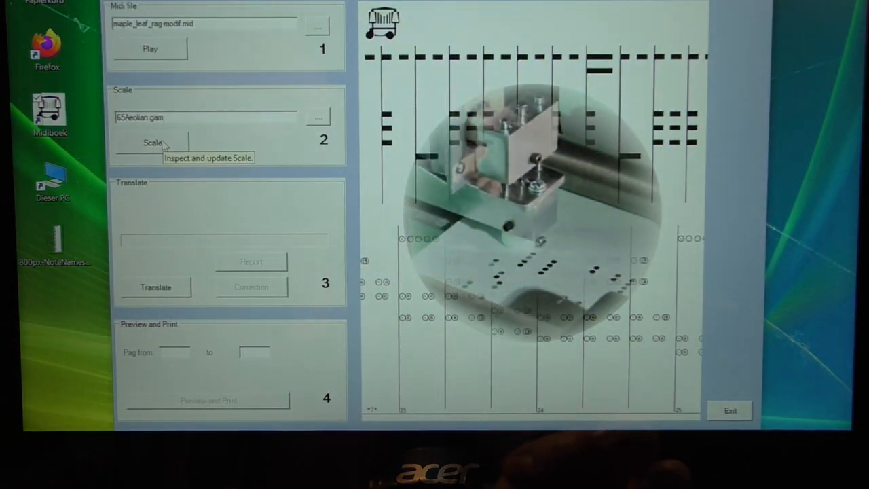
{"action": "mouse_move", "coordinate": [170, 149]}
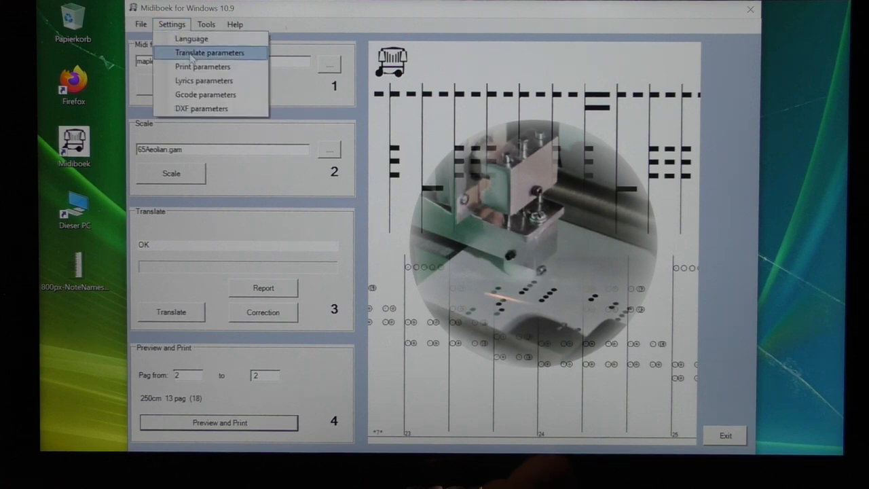
- Choose Settings > Translate parameters, showing bar lines, counter melody and calibration 1050
{"action": "left_click", "coordinate": [210, 52]}
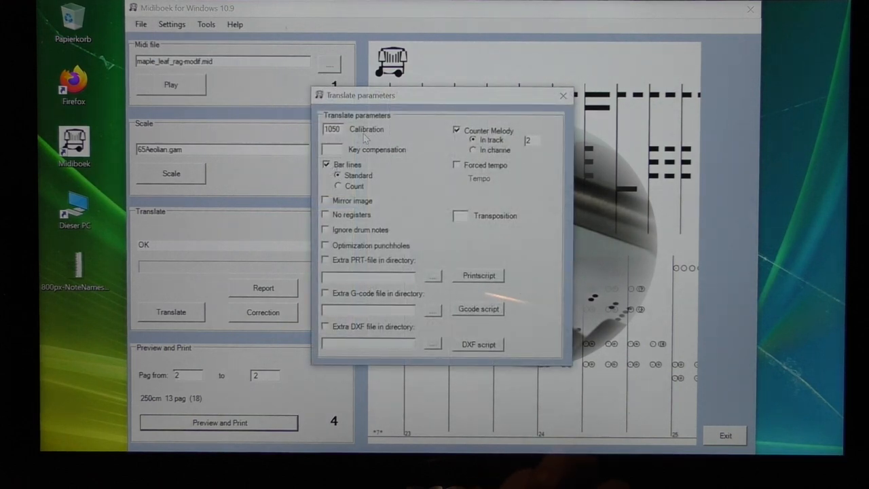
{"action": "mouse_move", "coordinate": [367, 133]}
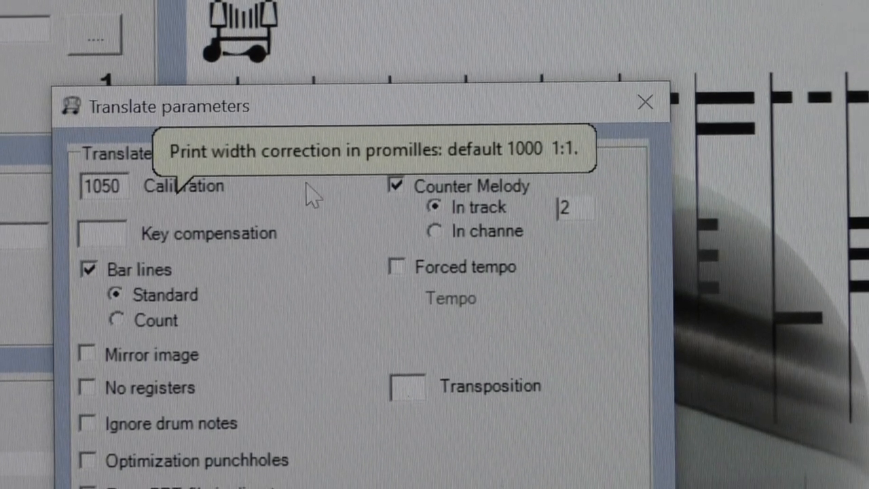
{"action": "mouse_move", "coordinate": [75, 214]}
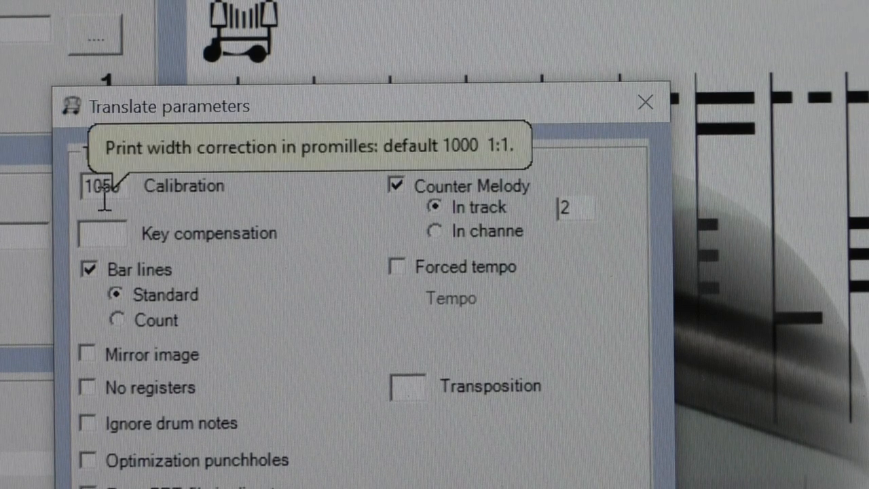
{"action": "mouse_move", "coordinate": [271, 183]}
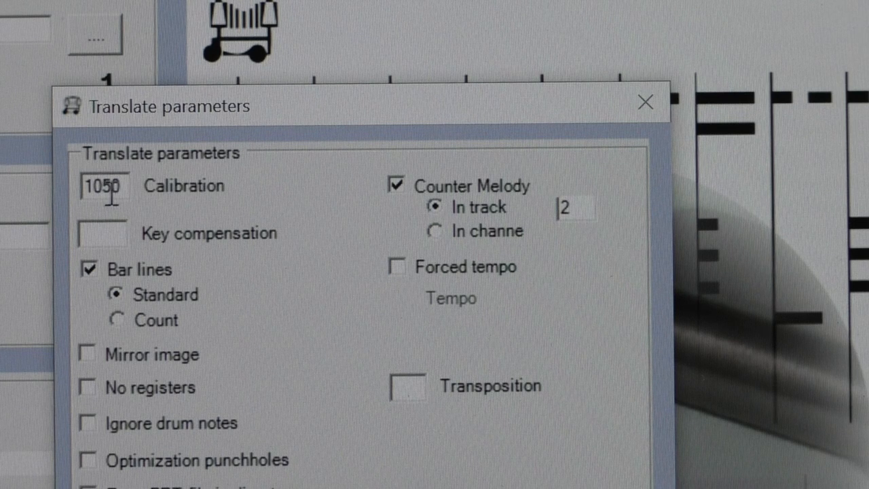
{"action": "mouse_move", "coordinate": [229, 228]}
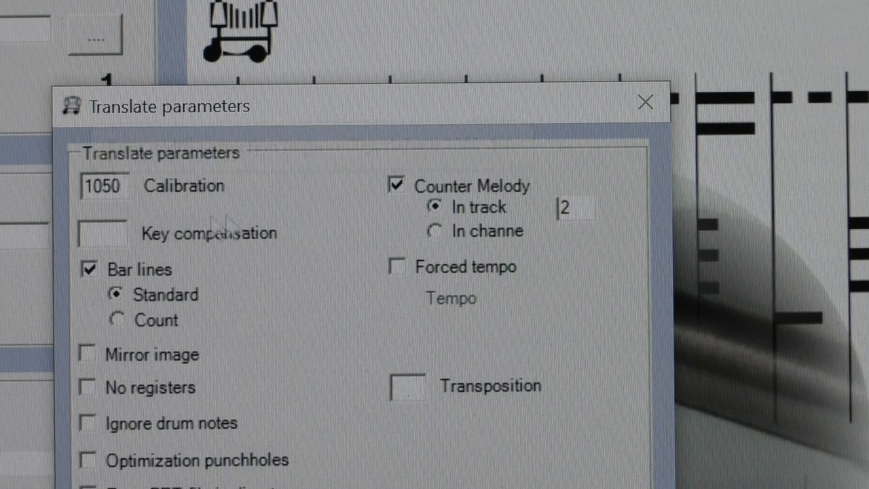
{"action": "mouse_move", "coordinate": [258, 197]}
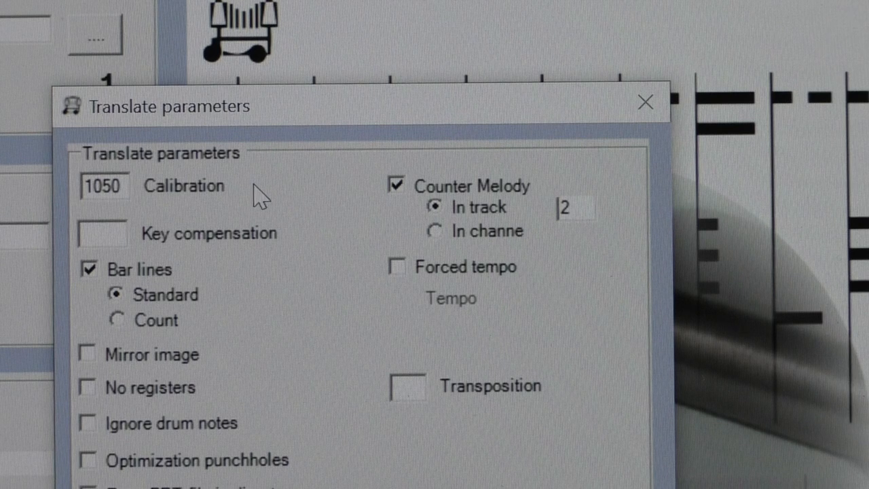
{"action": "mouse_move", "coordinate": [258, 193]}
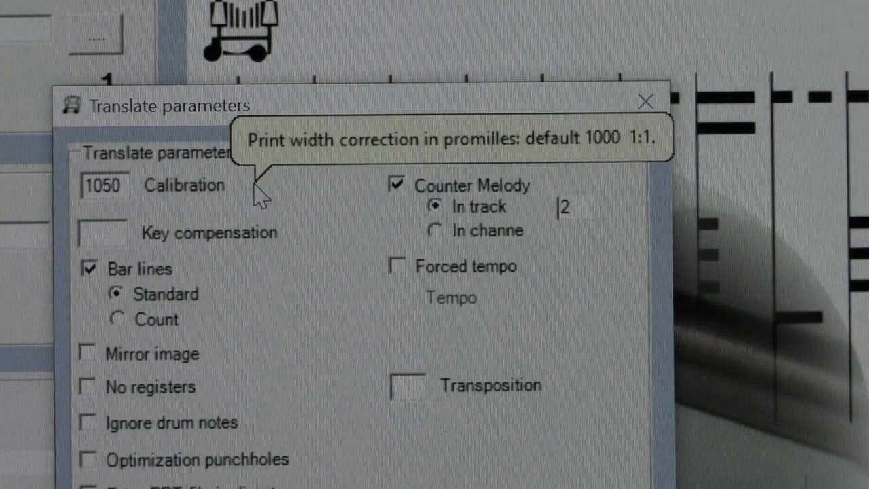
{"action": "mouse_move", "coordinate": [383, 228]}
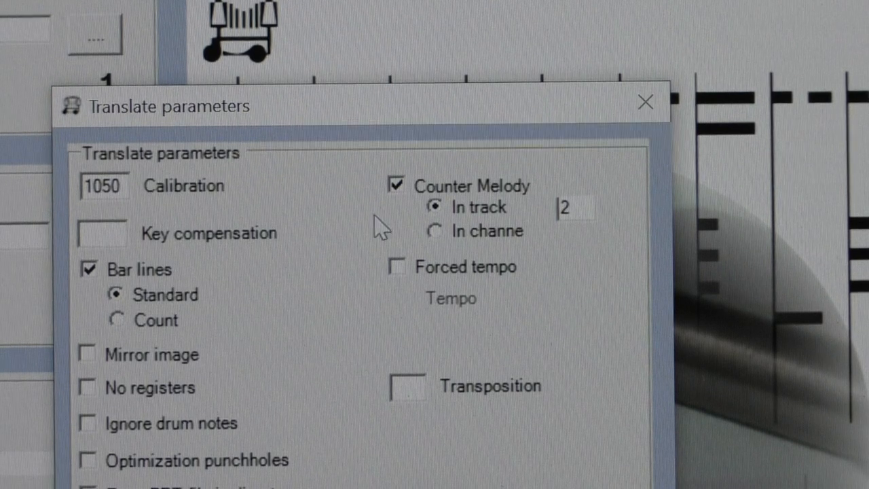
{"action": "mouse_move", "coordinate": [323, 244]}
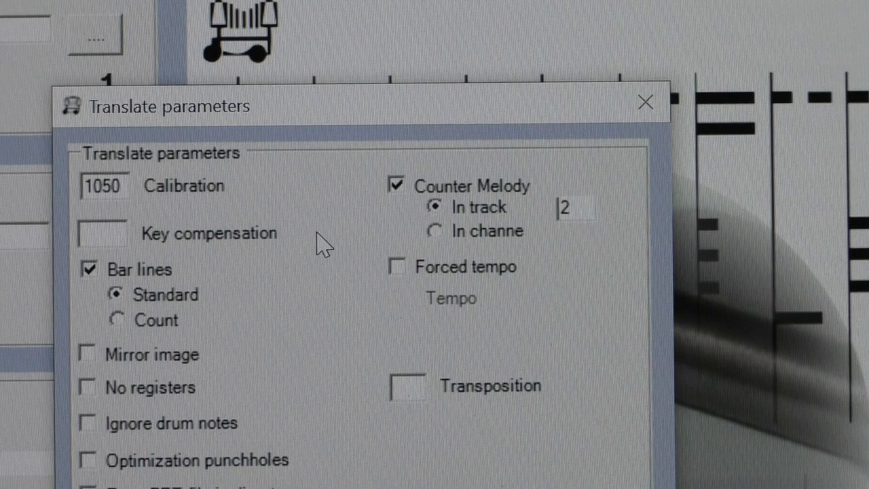
{"action": "left_click", "coordinate": [106, 186]}
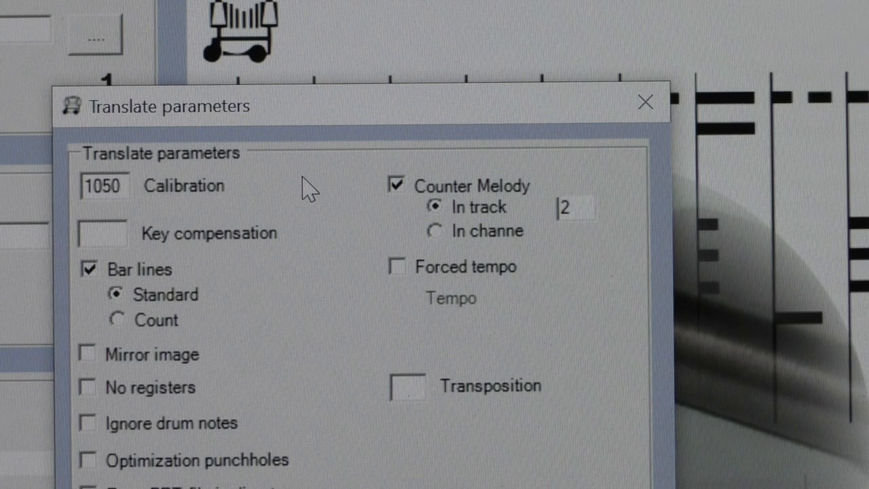
{"action": "mouse_move", "coordinate": [328, 231]}
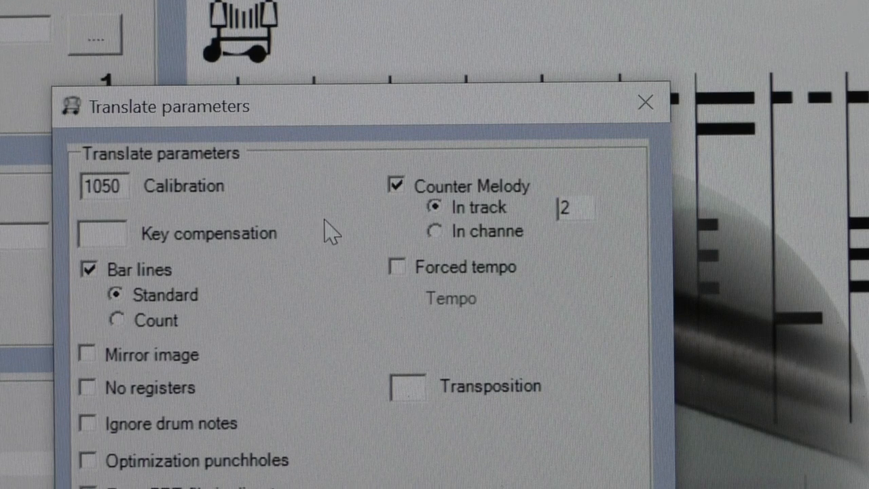